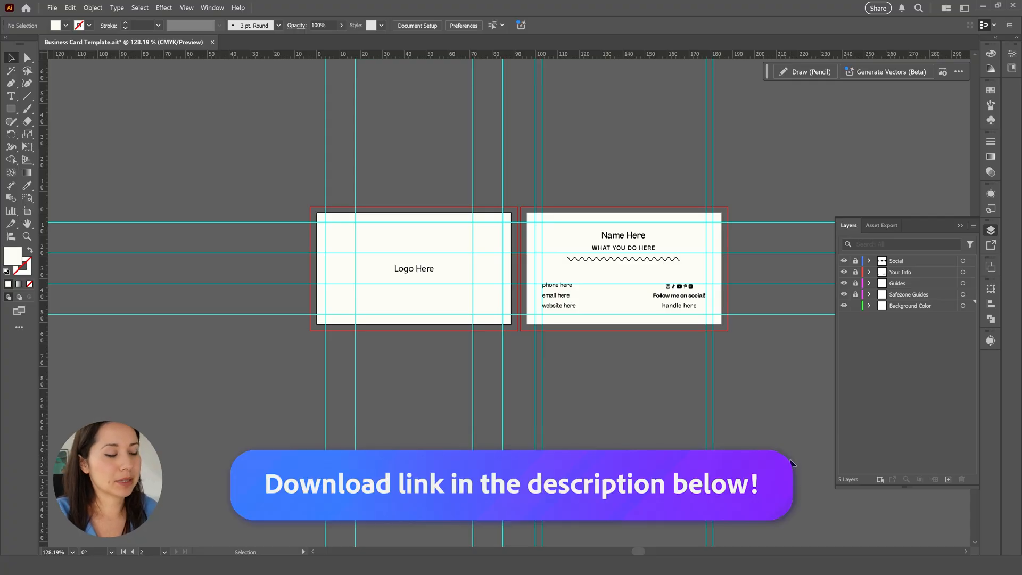
mouse_move(702, 393)
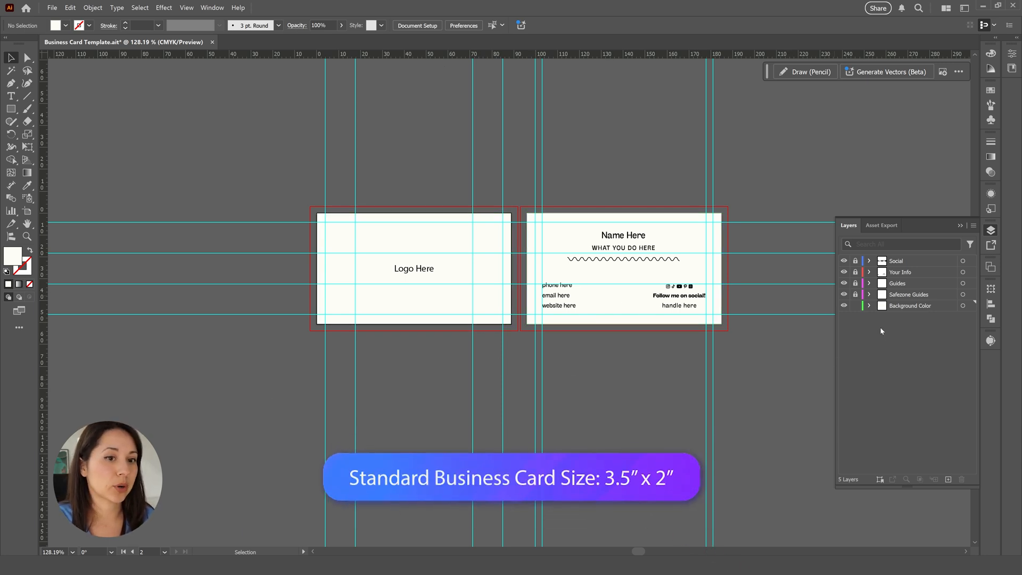
mouse_move(613, 312)
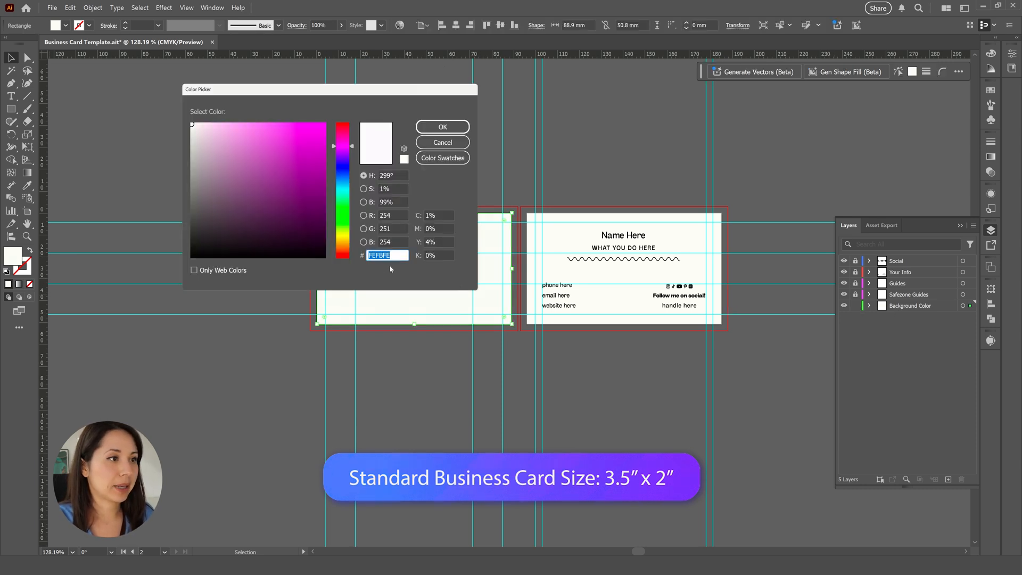
- Apply the pink front and cream back card backgrounds, then unlock the Your Info text layer
left_click(442, 127)
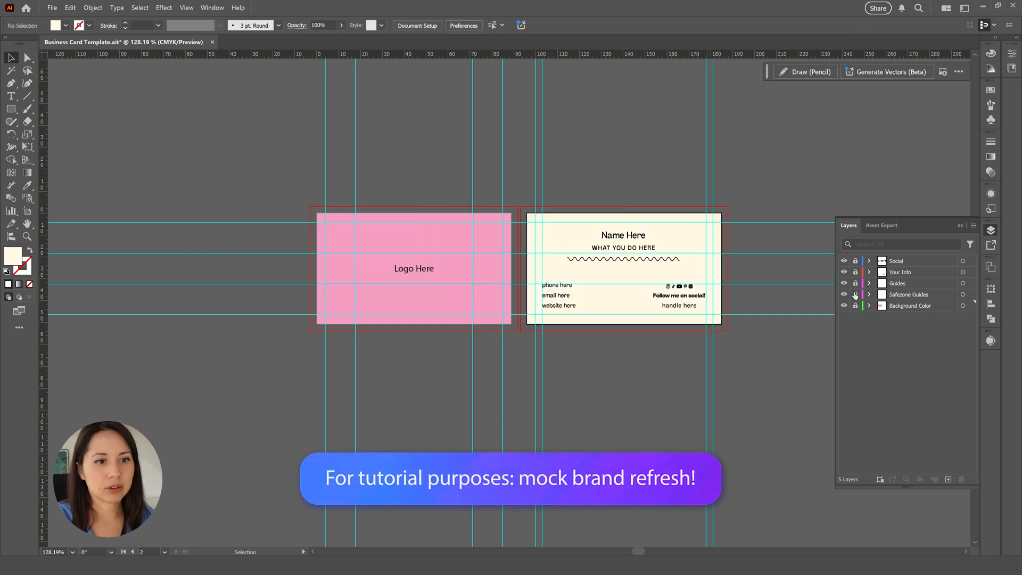
left_click(901, 272)
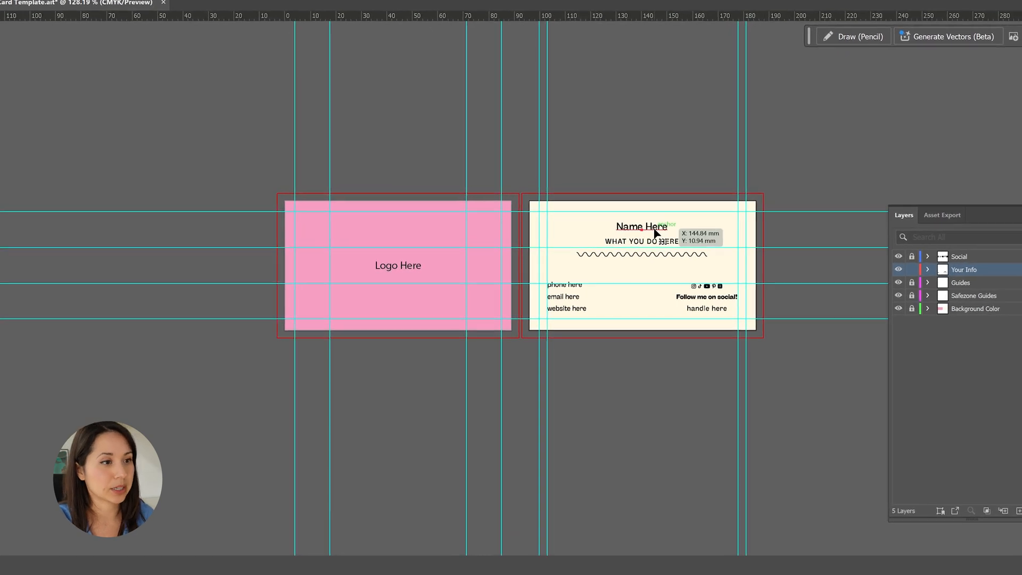
double_click(641, 226)
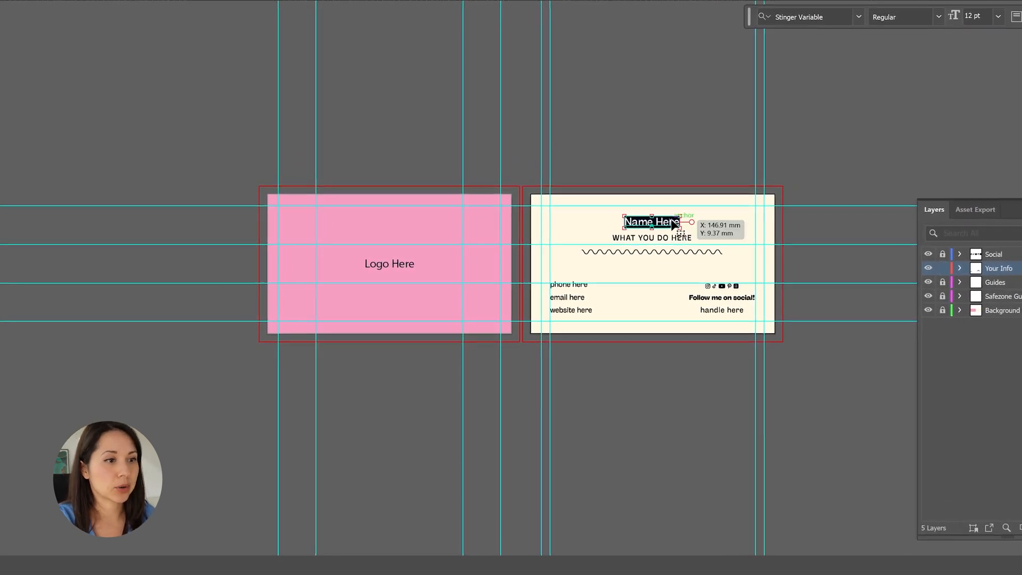
type("Natalie Bio")
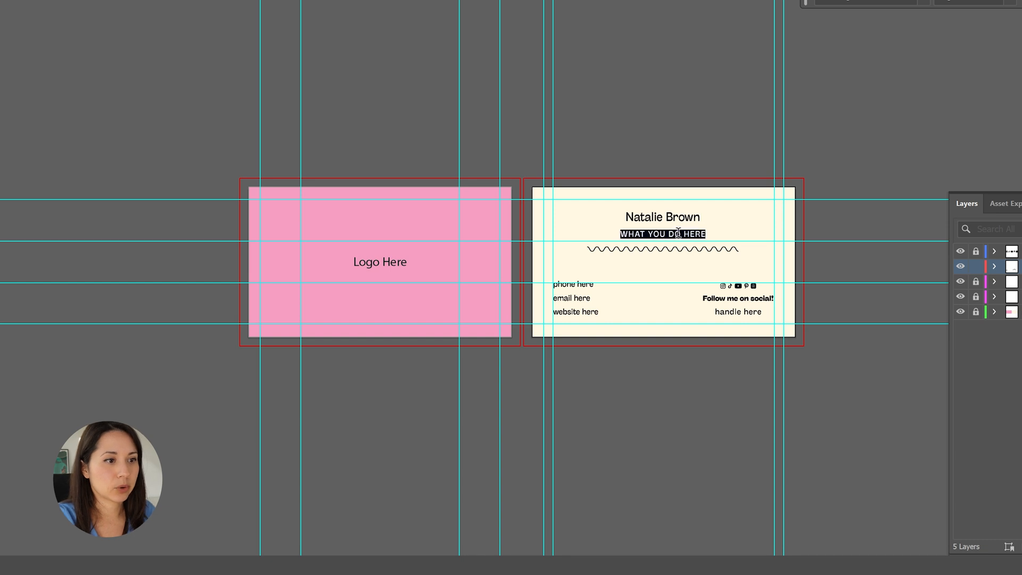
type("ILLUSTRATOR + D")
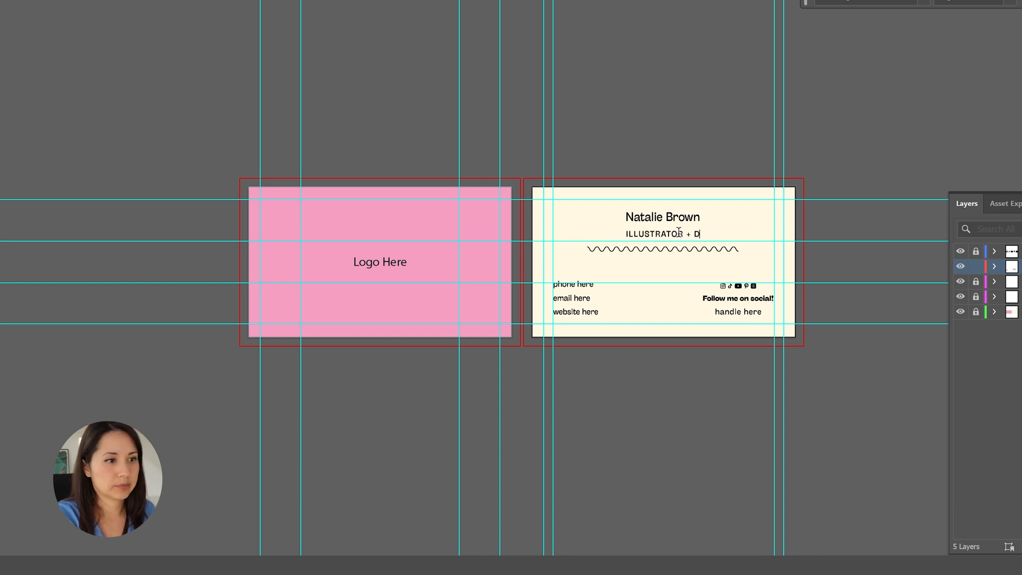
type("ESIGNER")
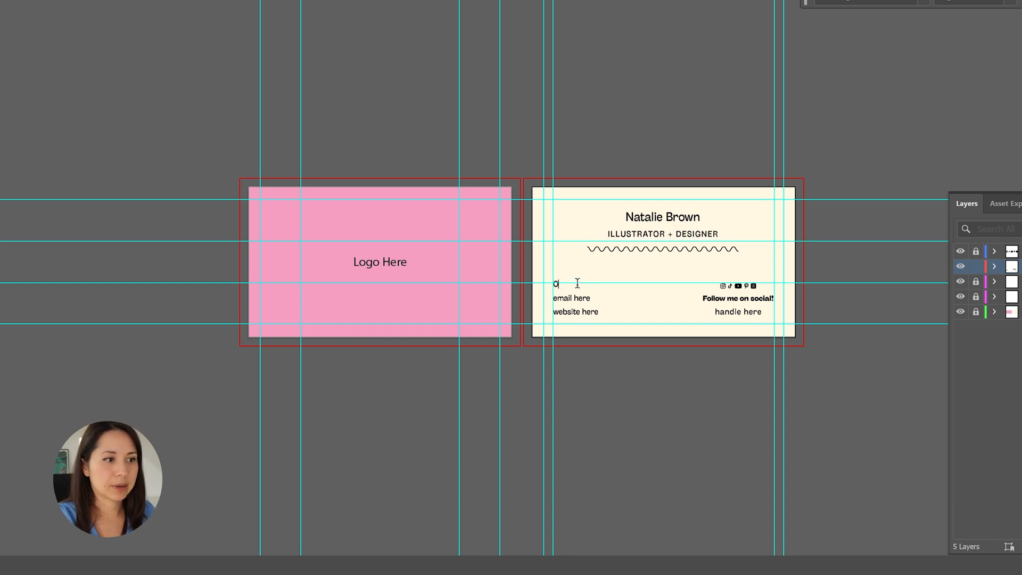
type("000-123-4567")
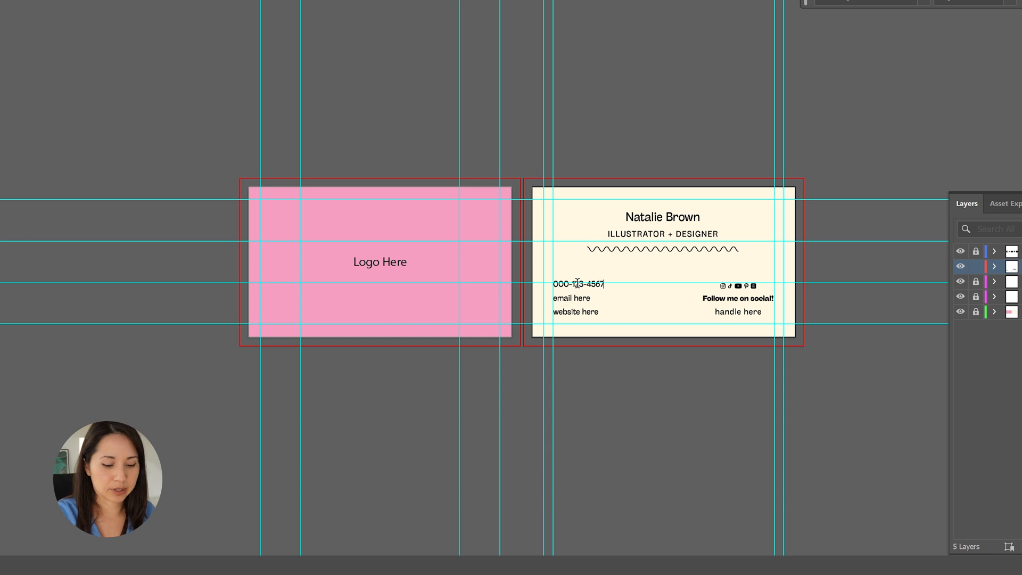
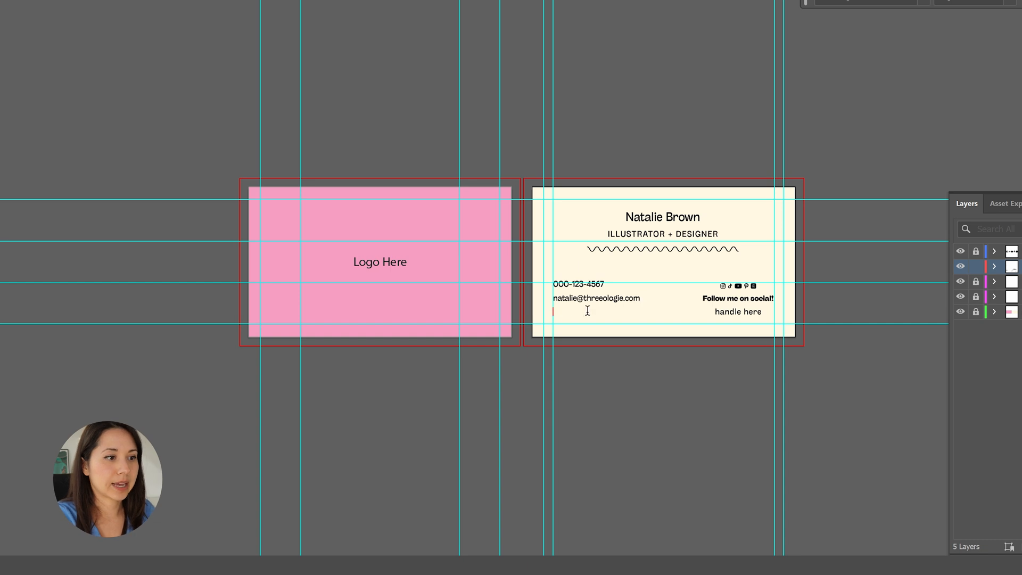
type("www.three")
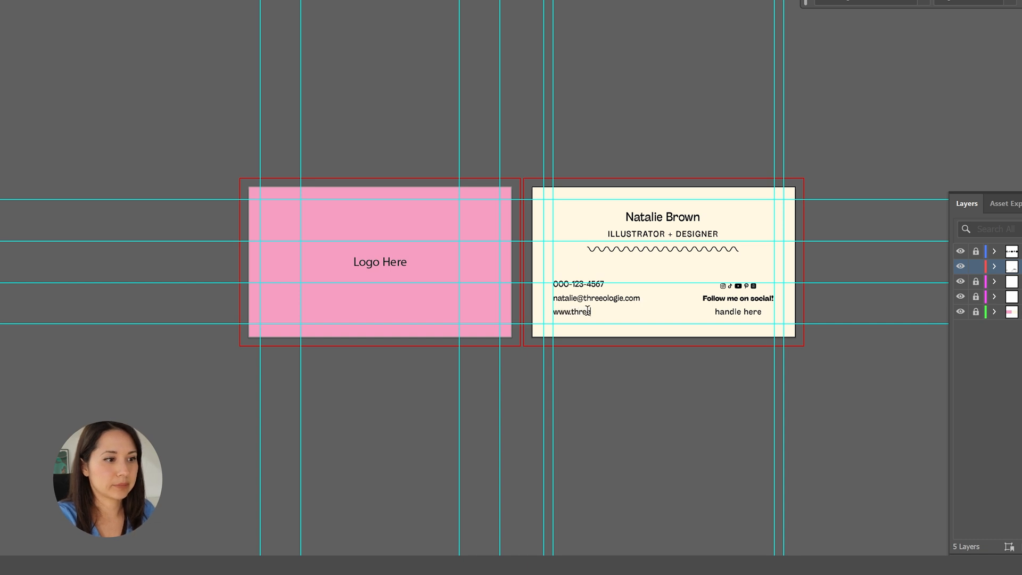
type("ologie.com")
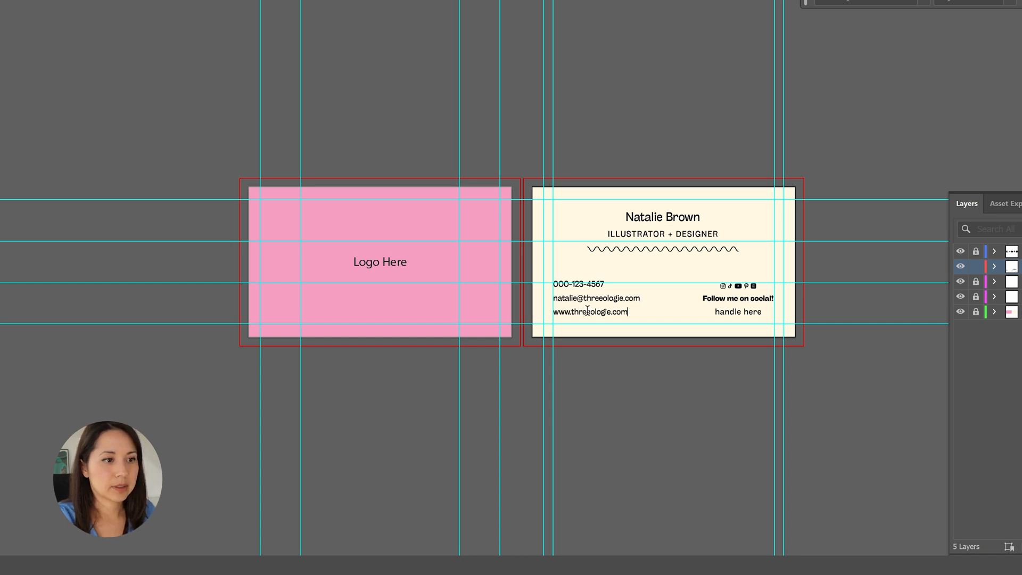
double_click(737, 311)
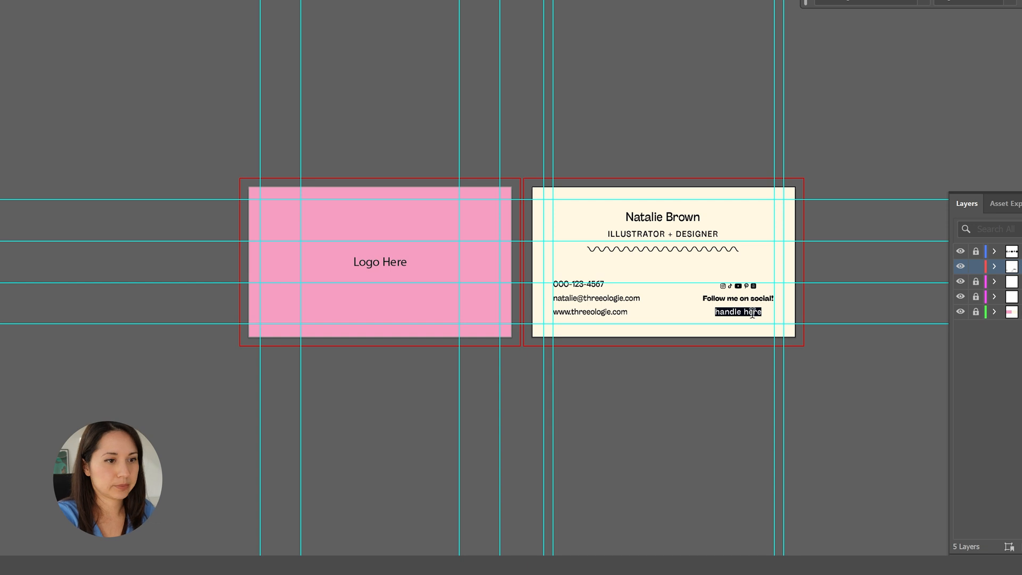
type("@THREEOLOGIE")
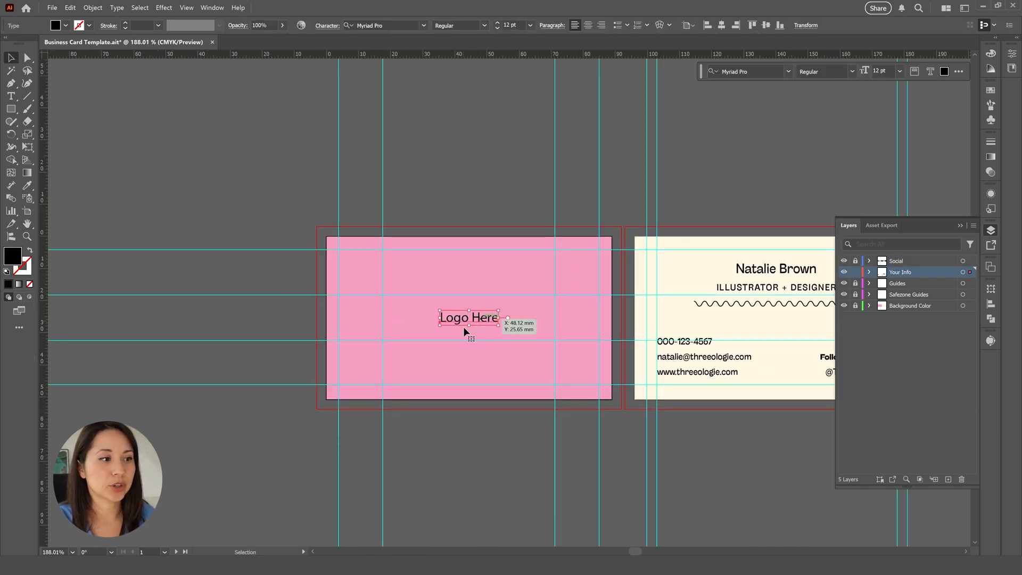
- Place the Threeologie logo file on the pink front card over the 'Logo Here' placeholder
left_click_drag(468, 317, 467, 318)
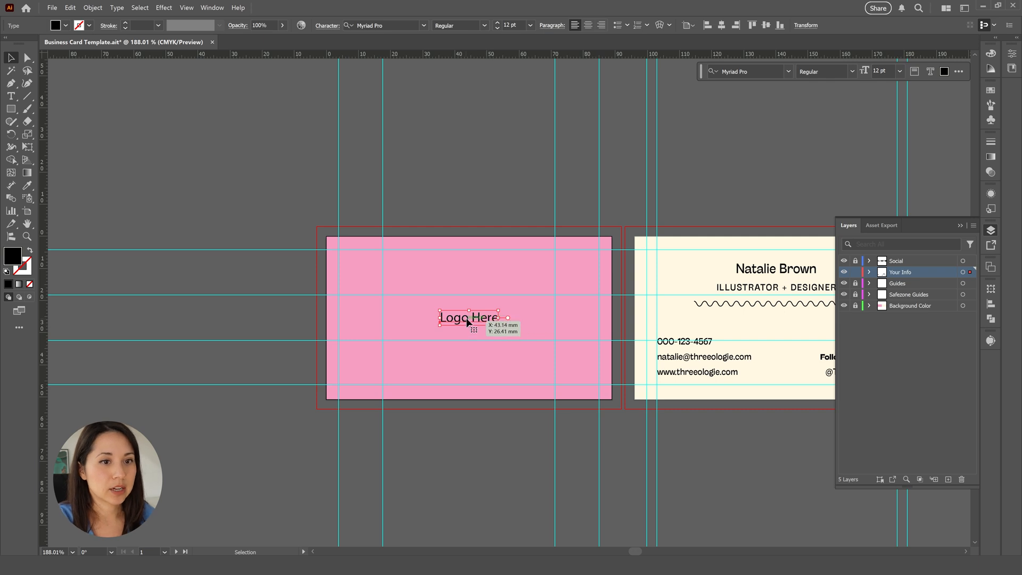
left_click(868, 272)
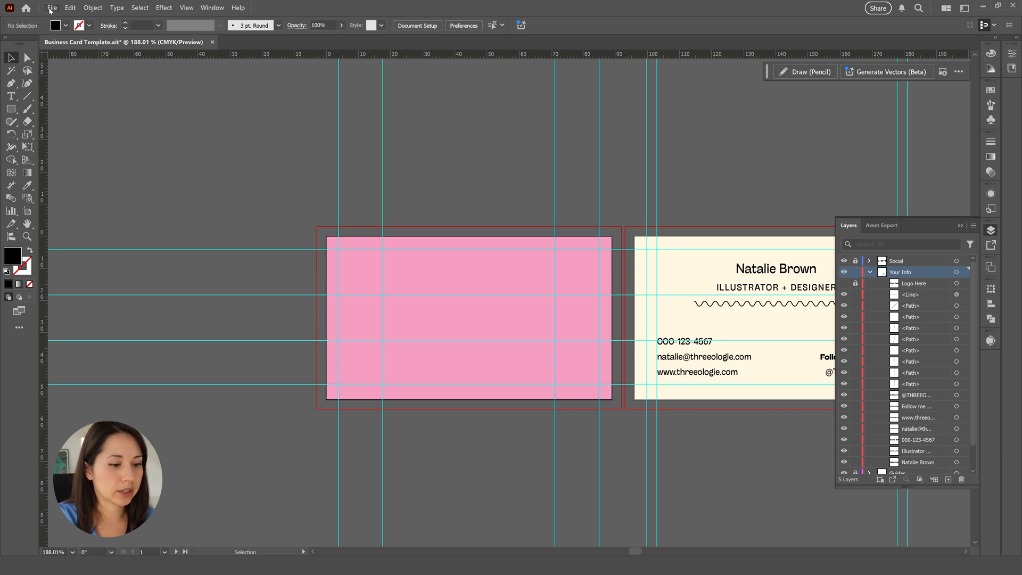
left_click(52, 7)
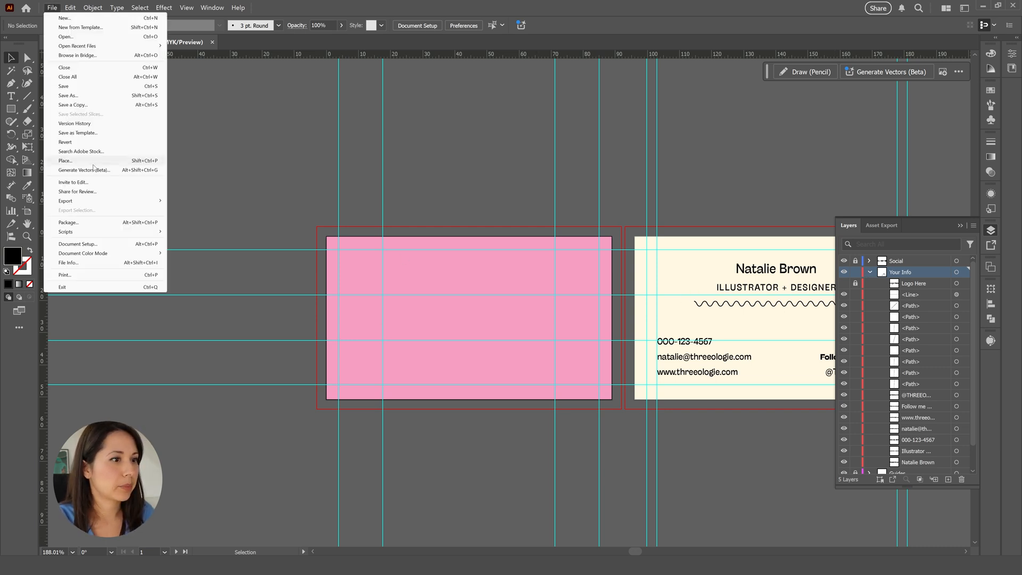
left_click(64, 160)
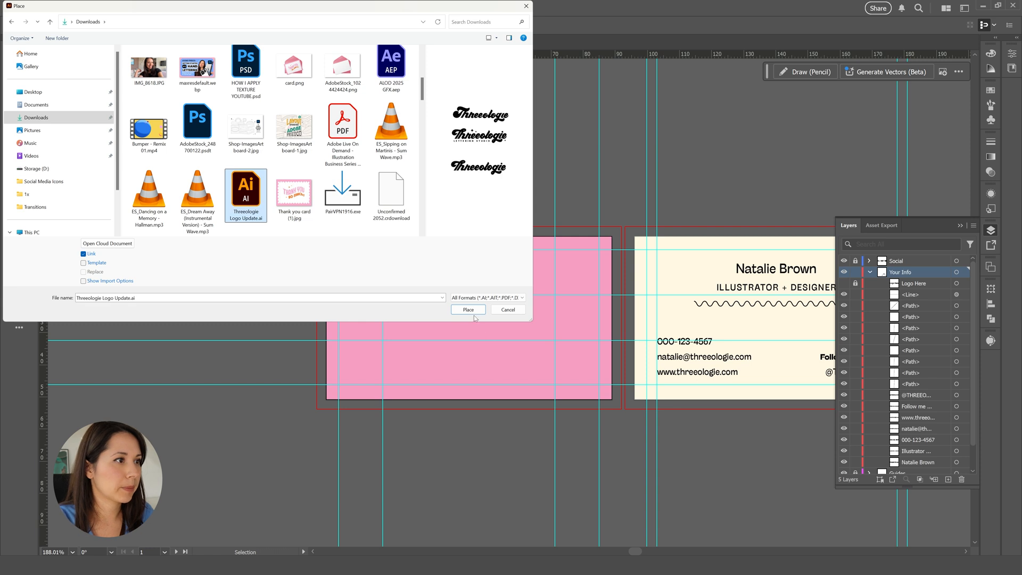
left_click(468, 308)
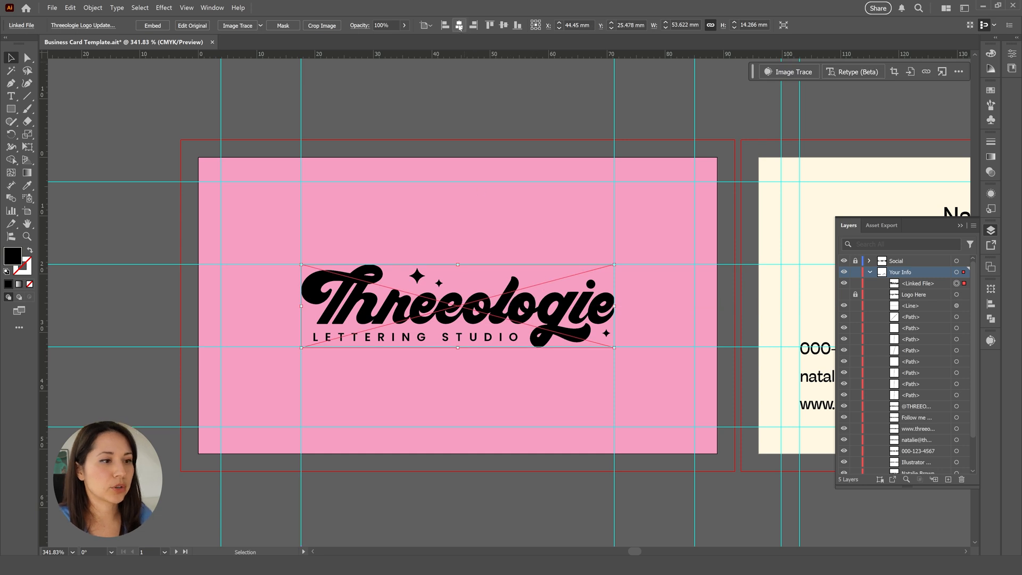
mouse_move(458, 25)
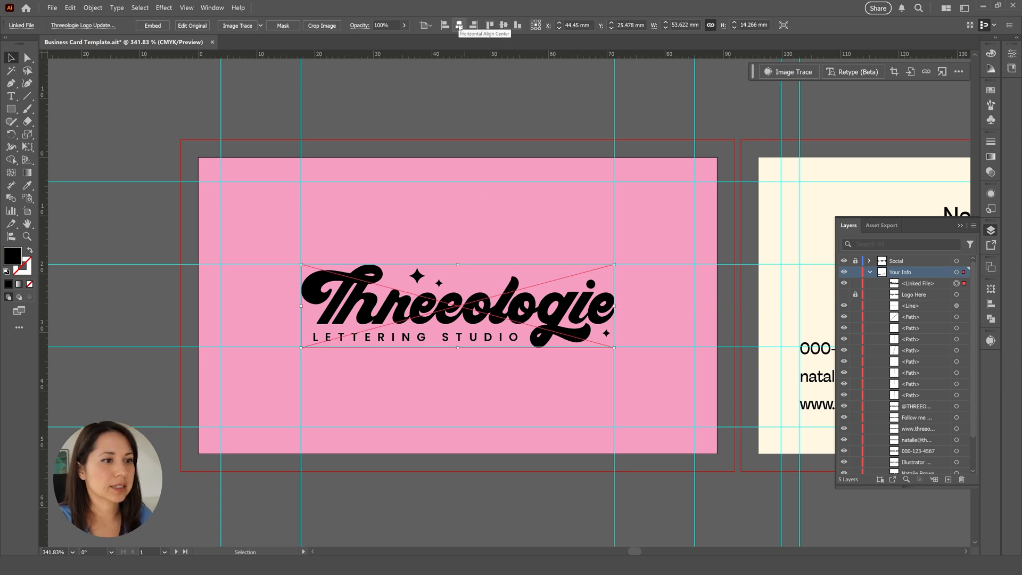
mouse_move(490, 25)
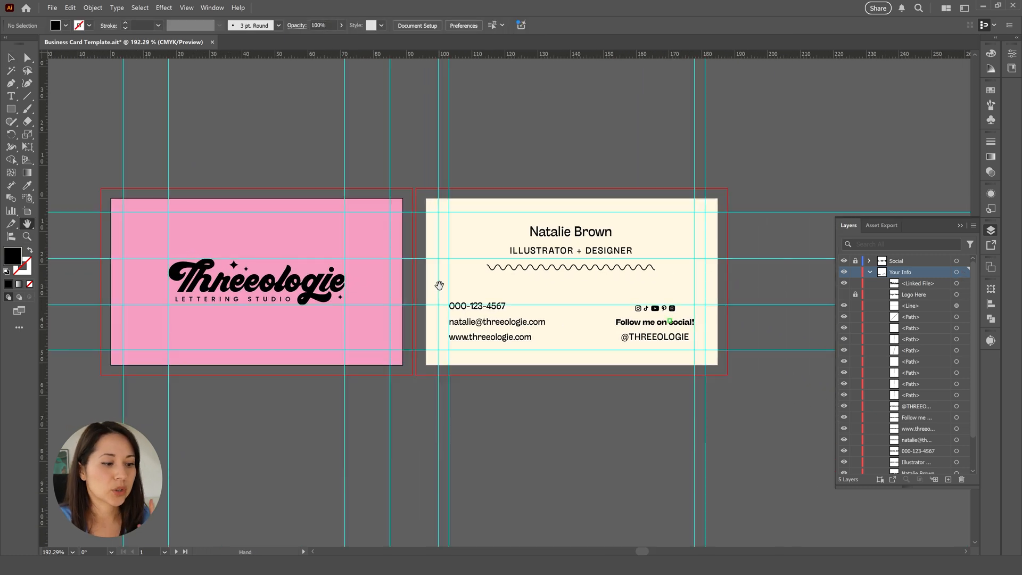
mouse_move(731, 438)
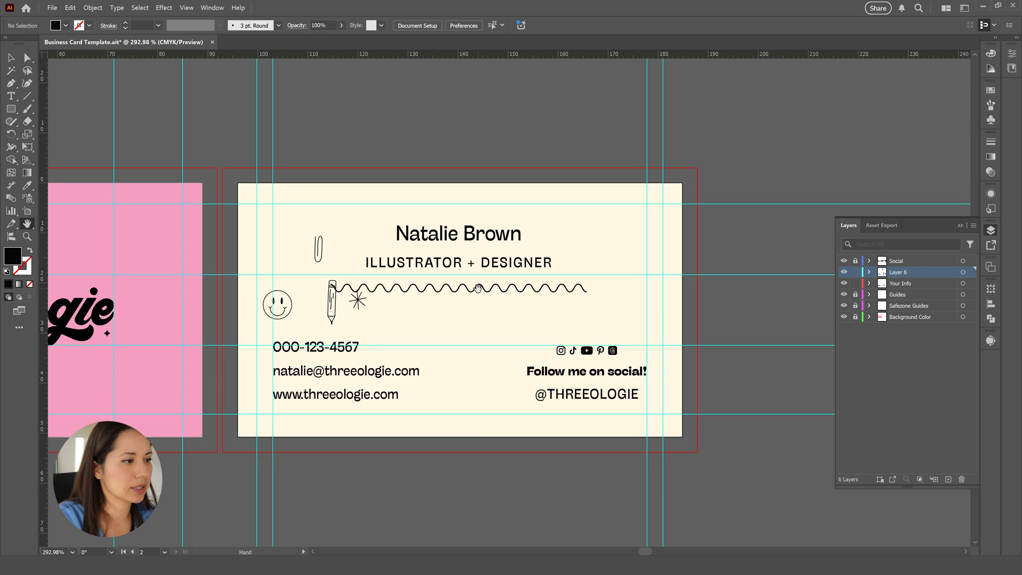
- Arrange the smiley, tilt the paperclip, and move the pencil doodle beside the name
left_click(276, 304)
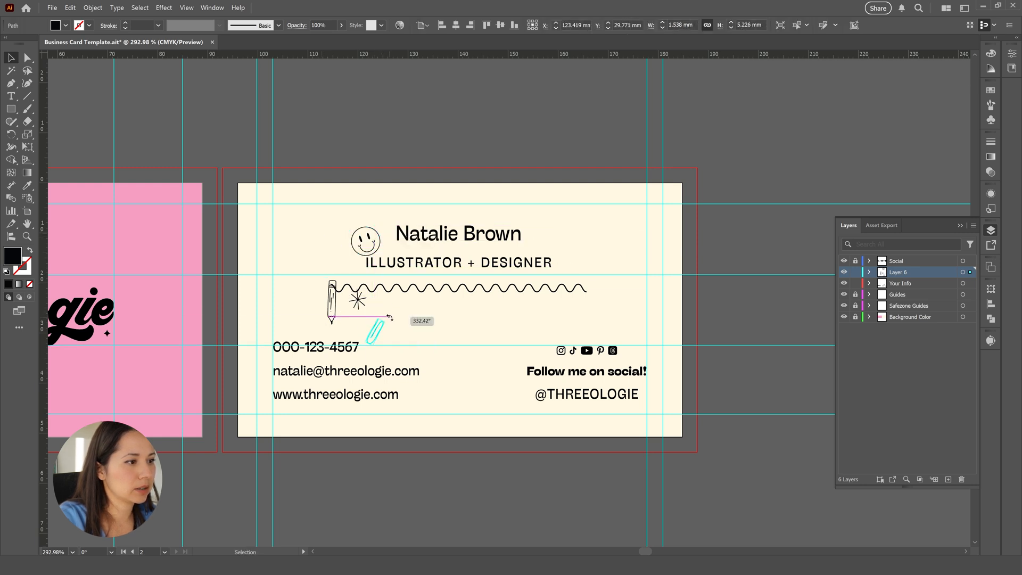
left_click_drag(359, 303, 592, 311)
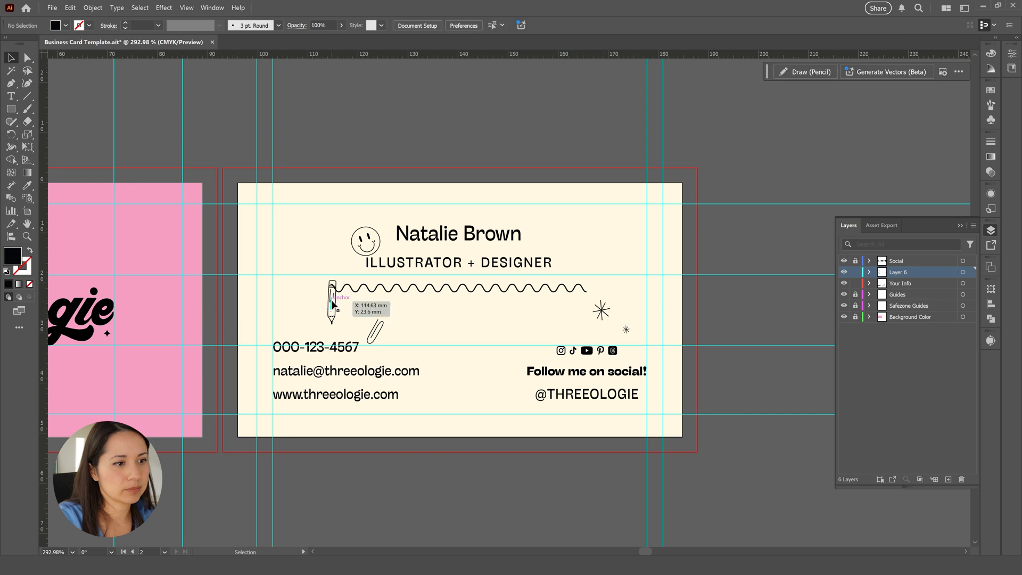
left_click(332, 285)
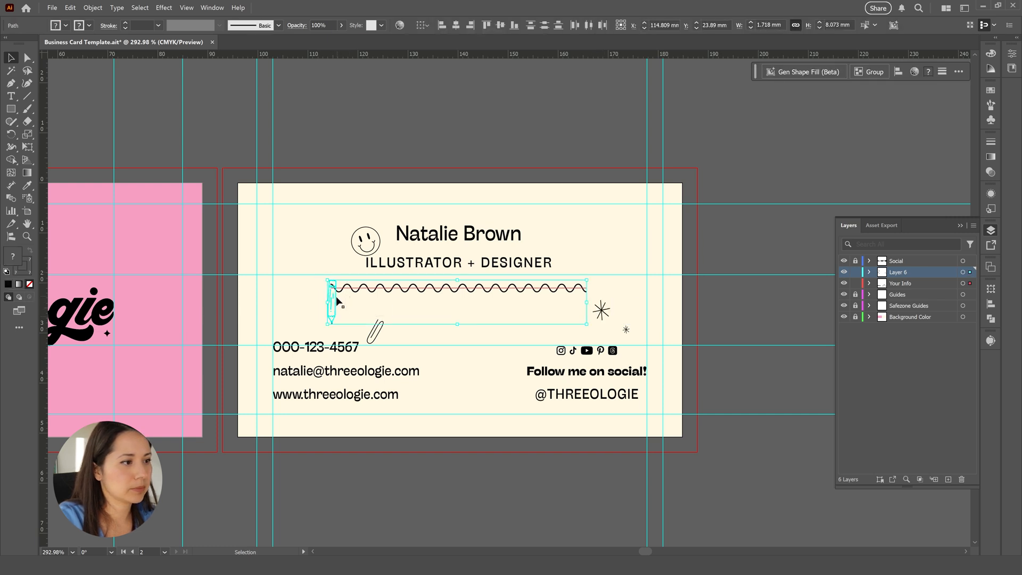
left_click_drag(331, 290, 383, 288)
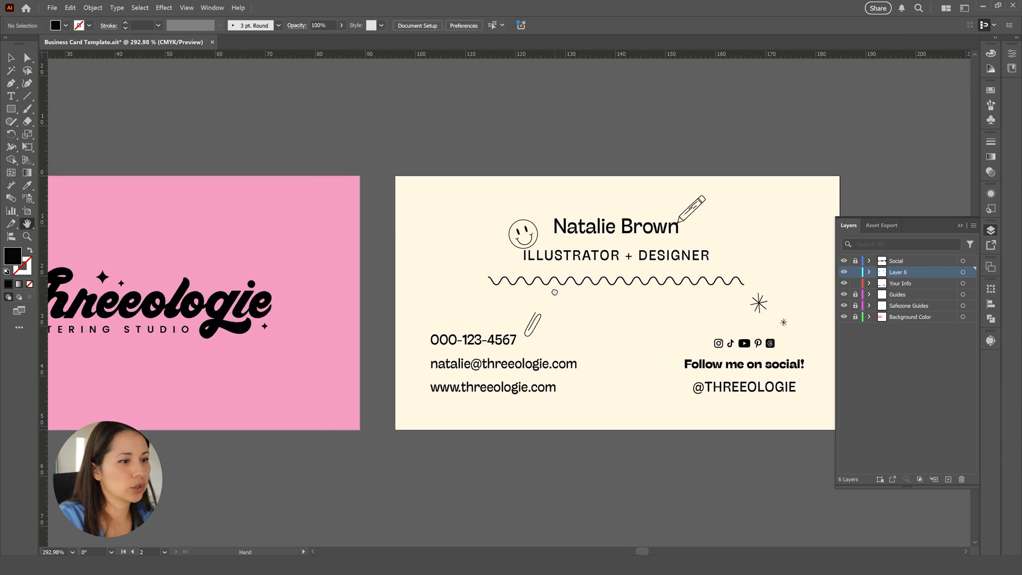
- Settle the pencil and sparkle doodles beside the name and smiley on the back card
left_click(533, 325)
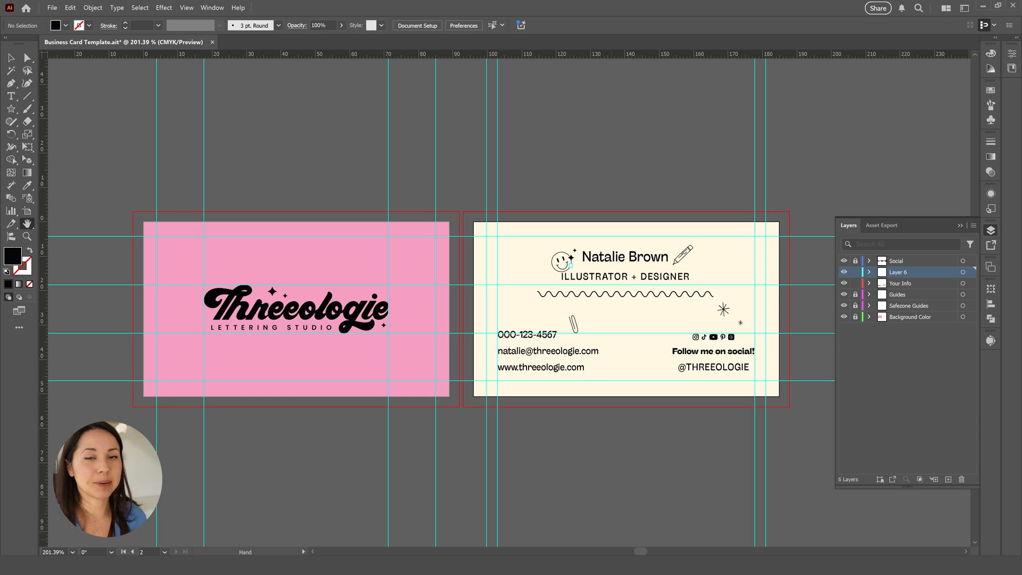
mouse_move(706, 488)
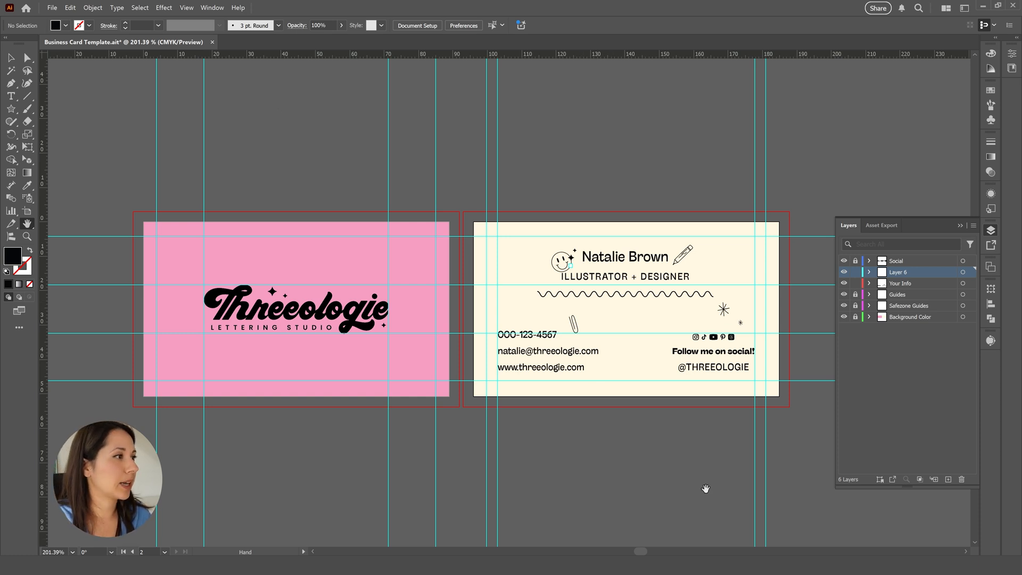
- Export all artboards via Export for Screens as PNG at 4x scale
left_click(52, 7)
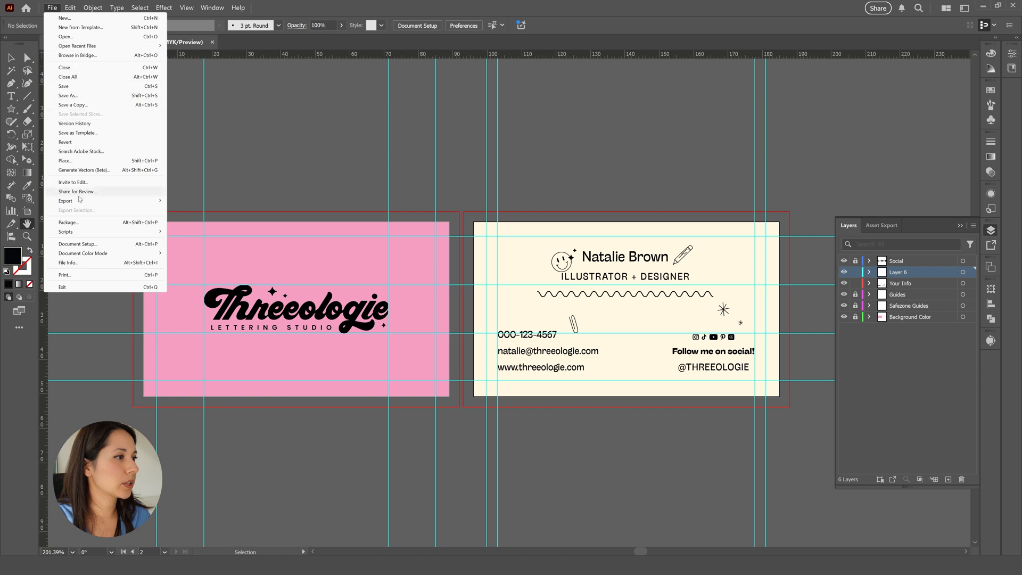
mouse_move(65, 201)
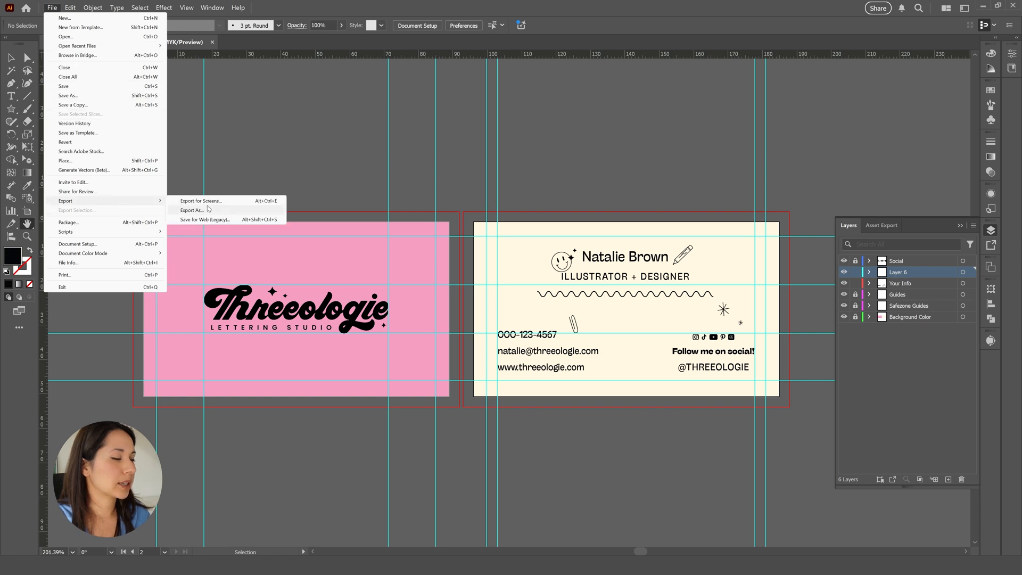
left_click(200, 200)
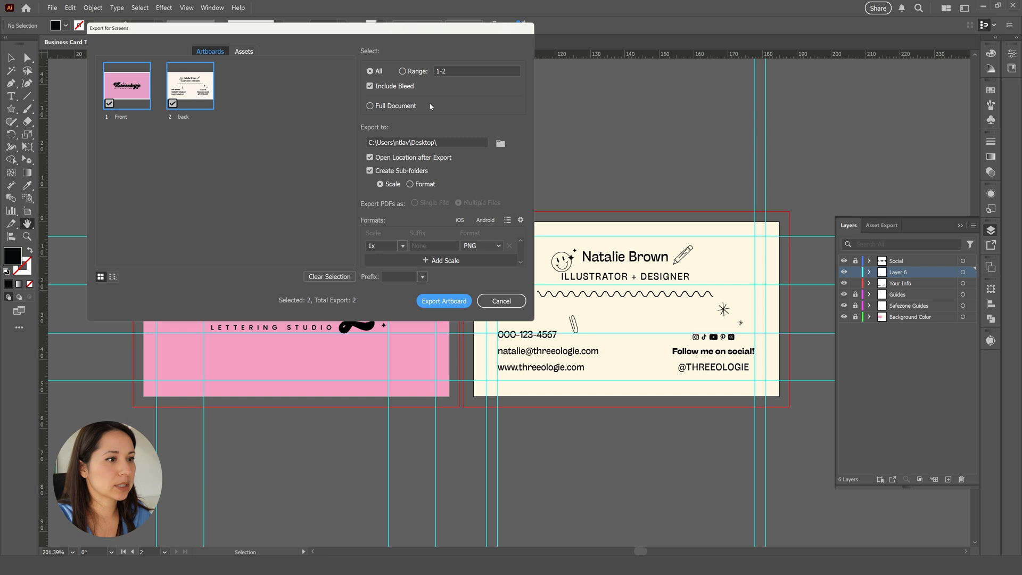
left_click(482, 246)
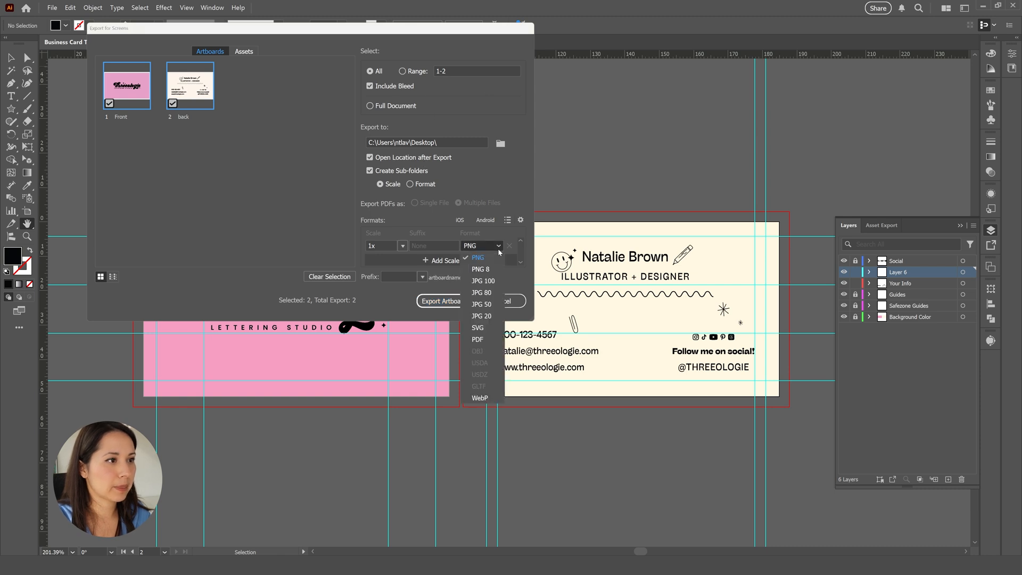
left_click(477, 339)
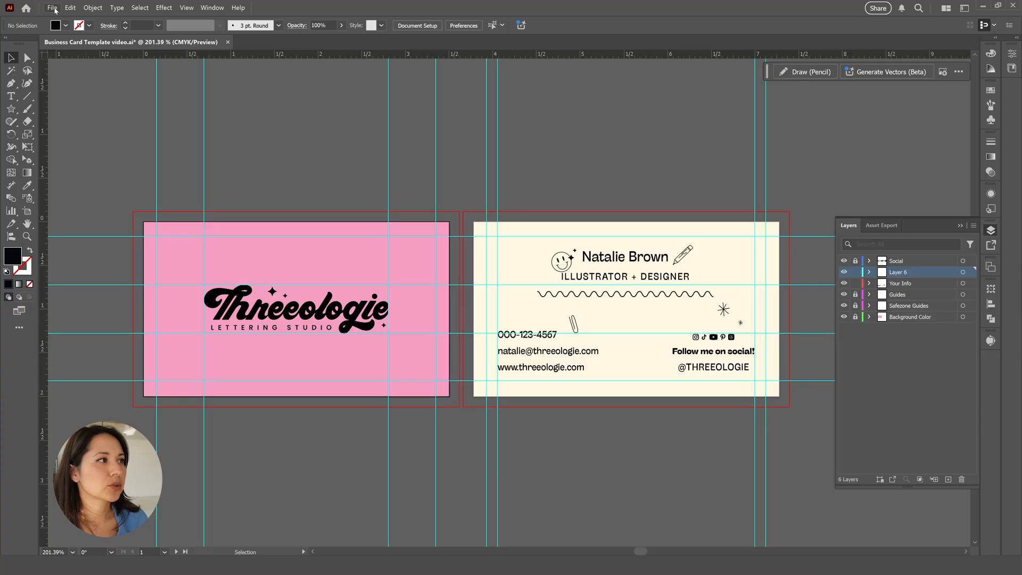
left_click(52, 7)
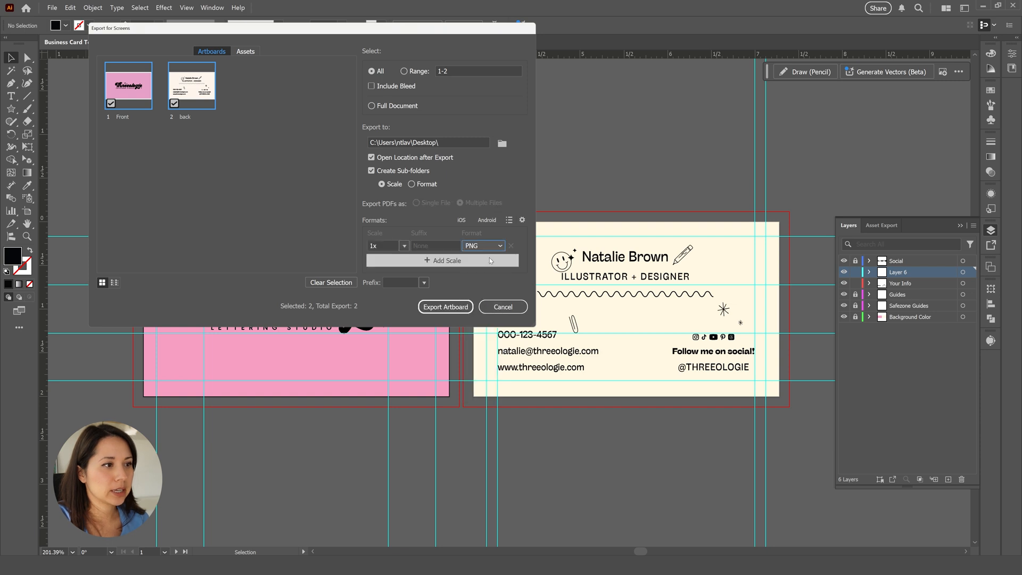
left_click(386, 246)
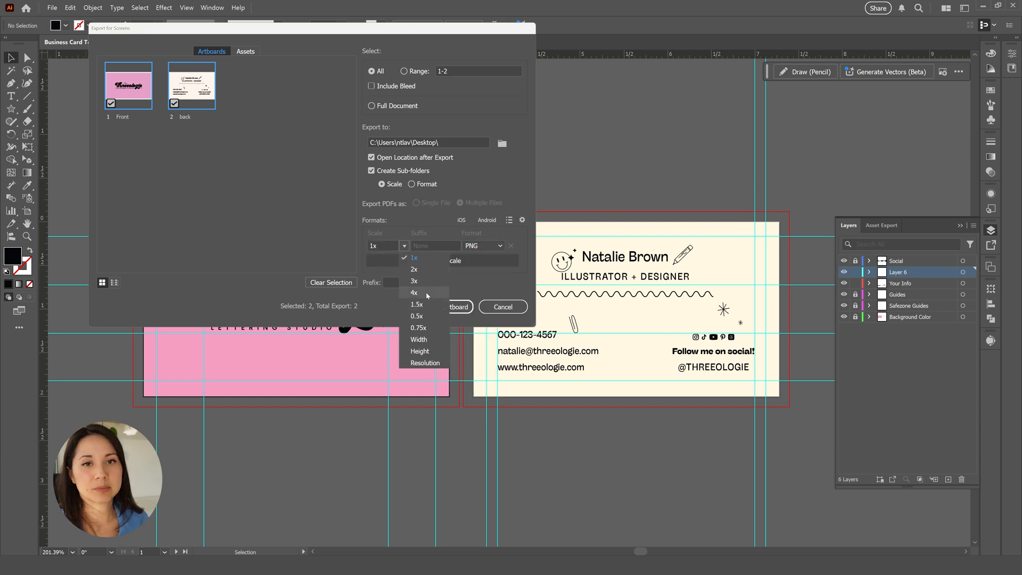
left_click(414, 292)
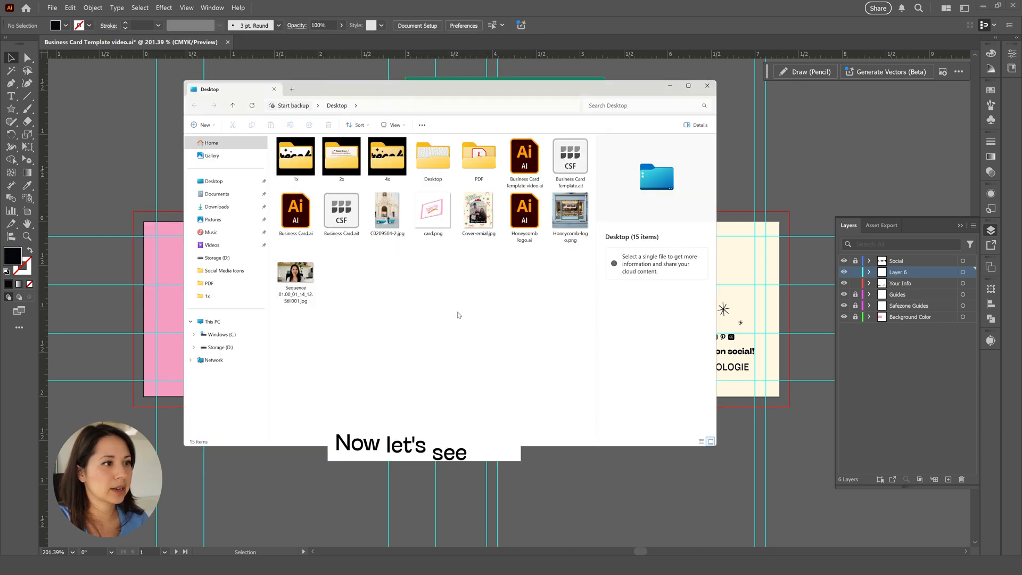
left_click(387, 157)
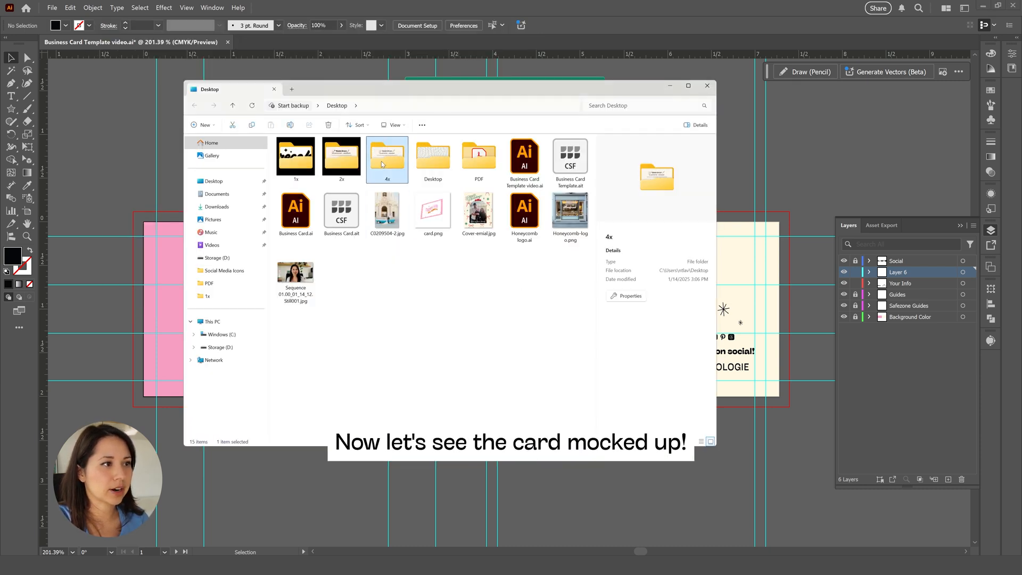
double_click(387, 156)
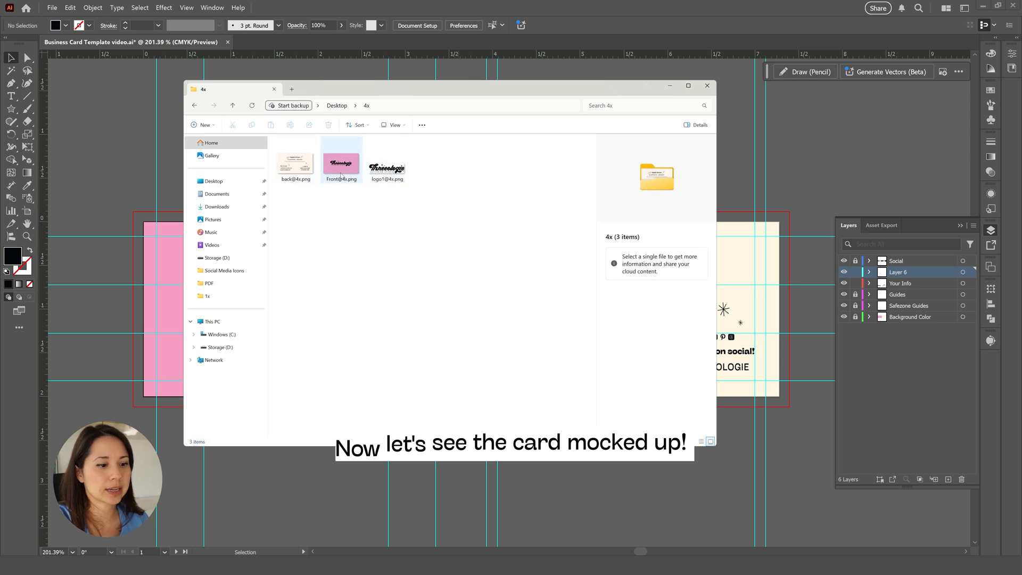